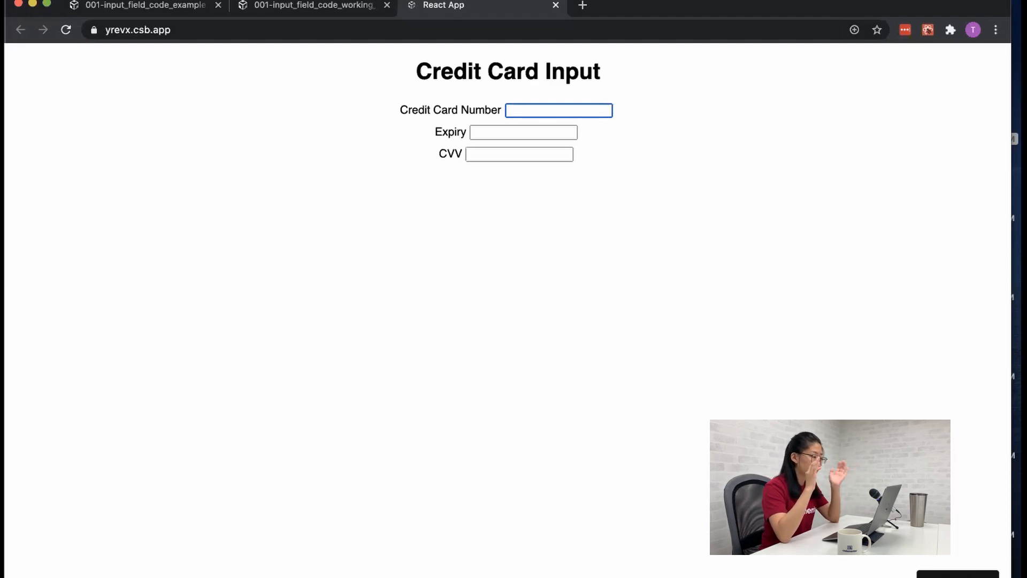
mouse_move(266, 167)
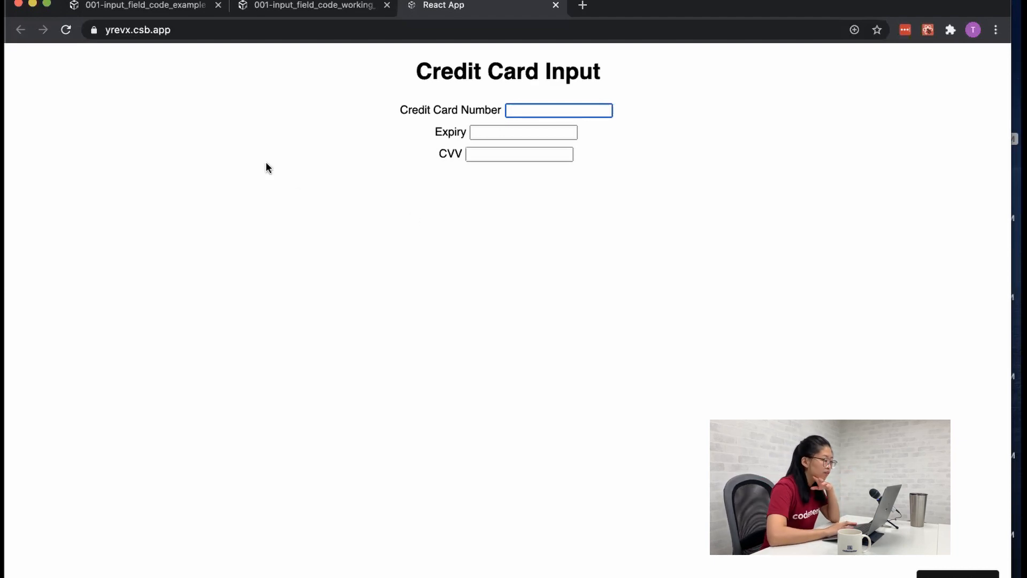
mouse_move(551, 110)
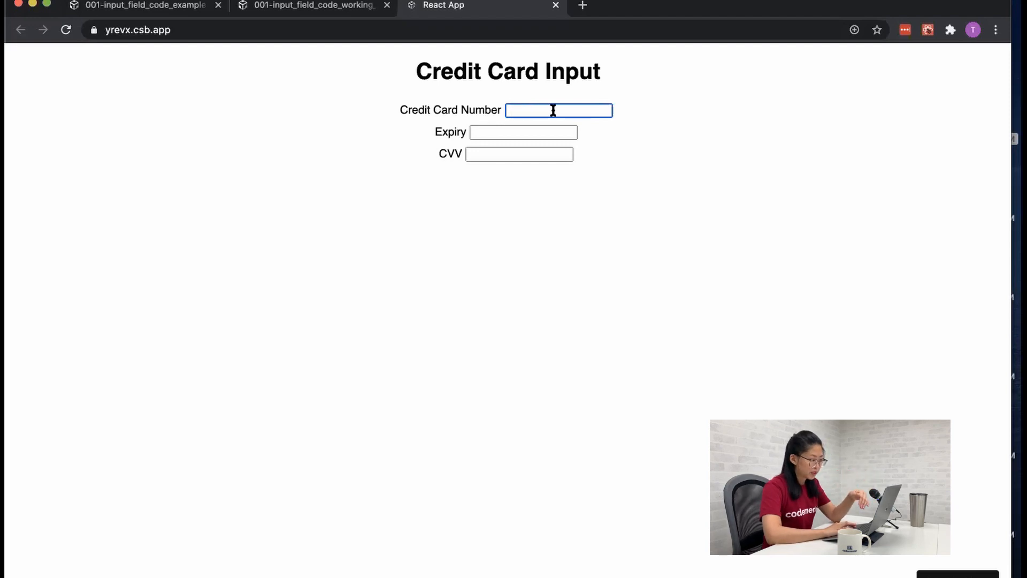
Enter a test card number and expiry 1234, watching focus auto-advance toward CVV
text(92929)
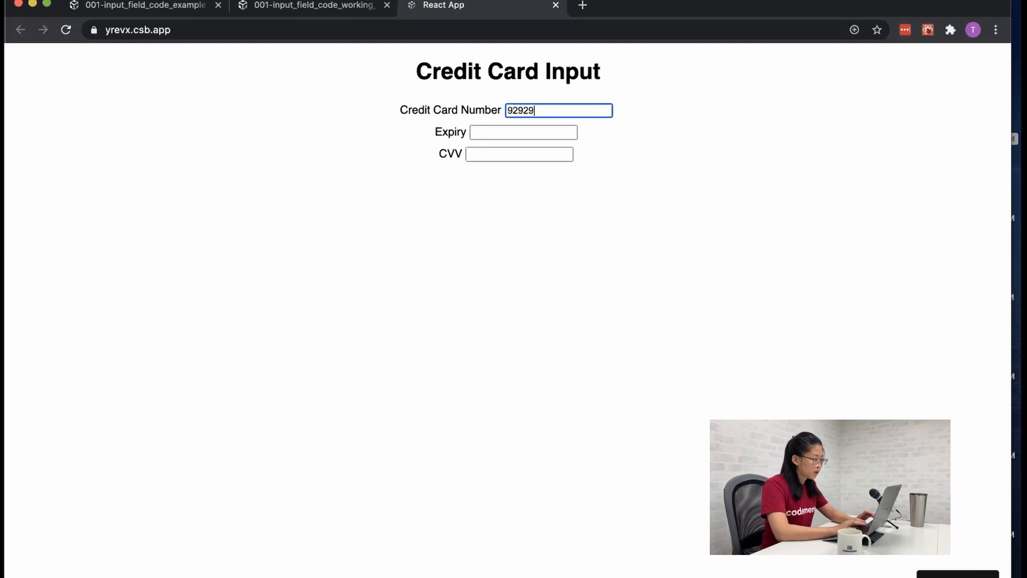
text(92)
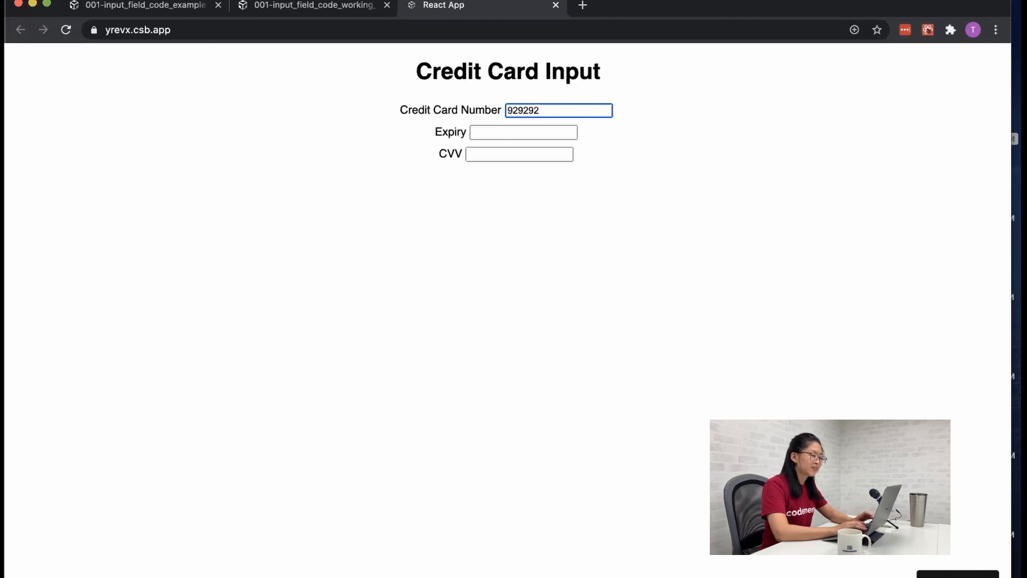
text(9299292929)
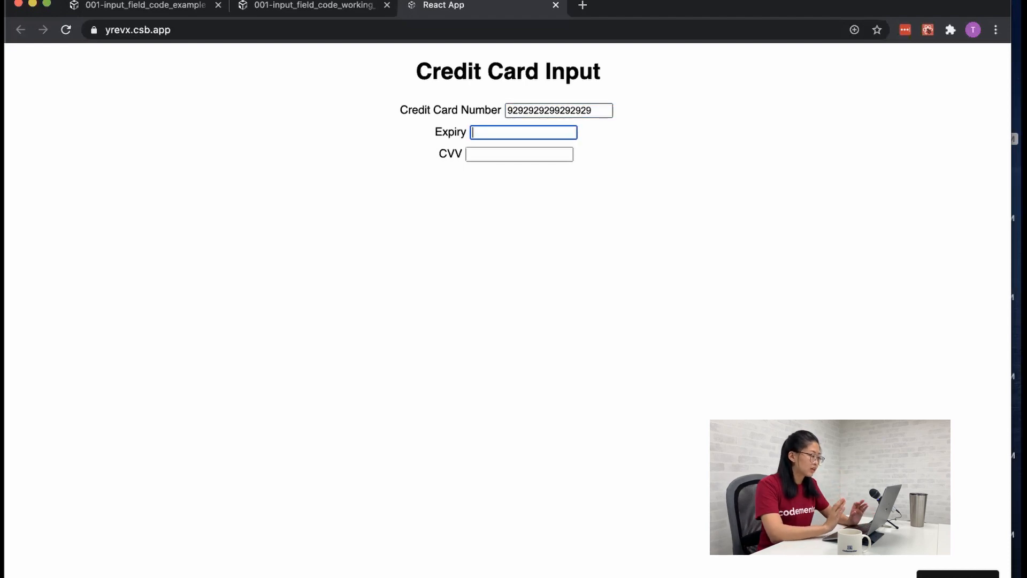
text(123)
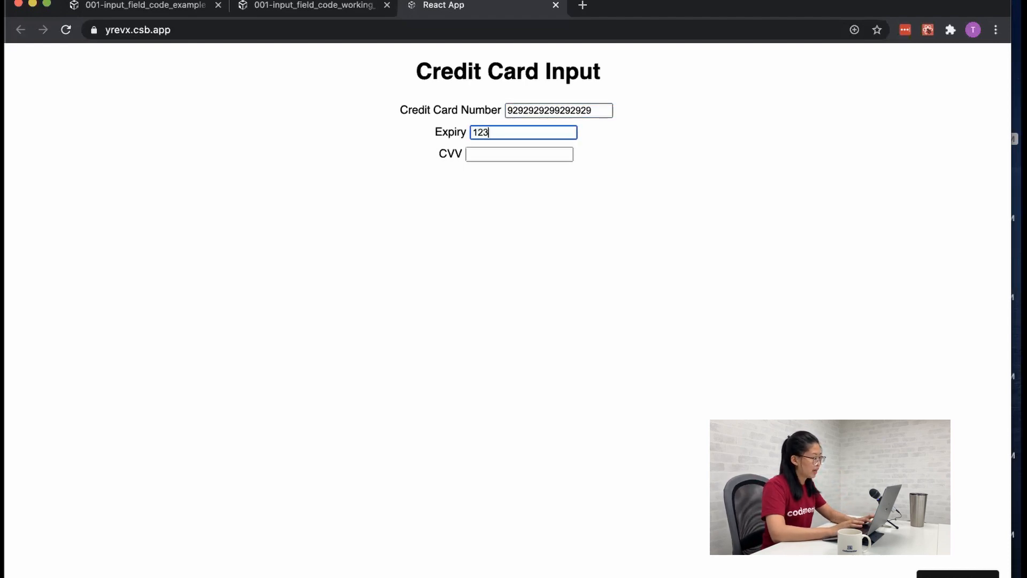
text(4)
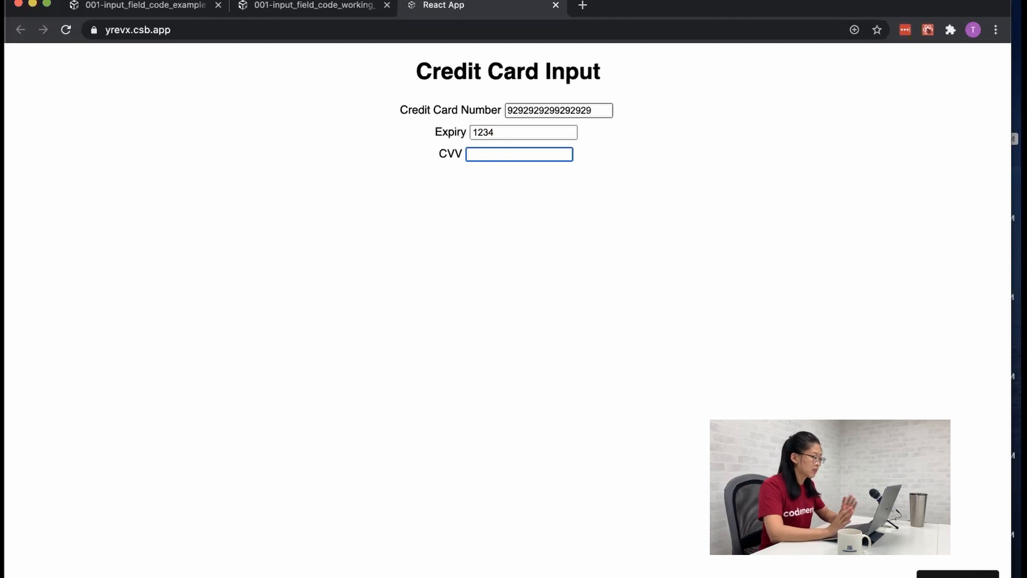
mouse_move(580, 147)
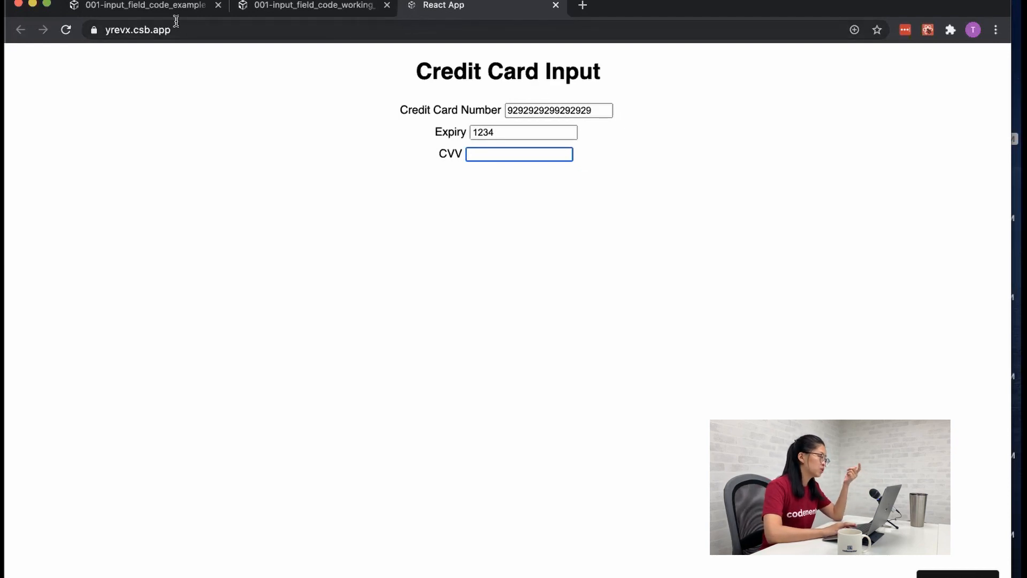
Switch to the 001-input_field_code_example tab showing index.js and the 'focus' of null error
click(144, 6)
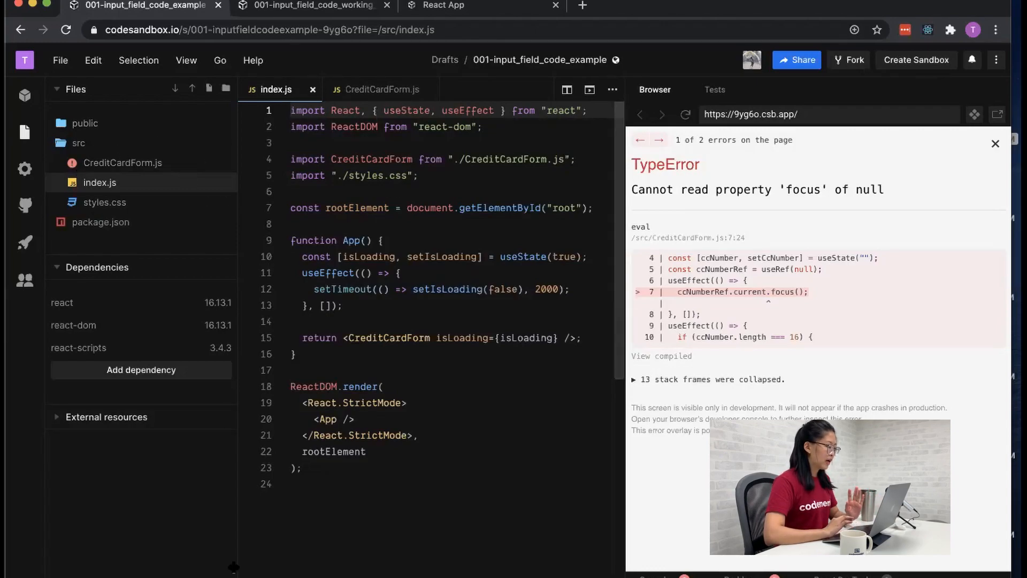
mouse_move(100, 182)
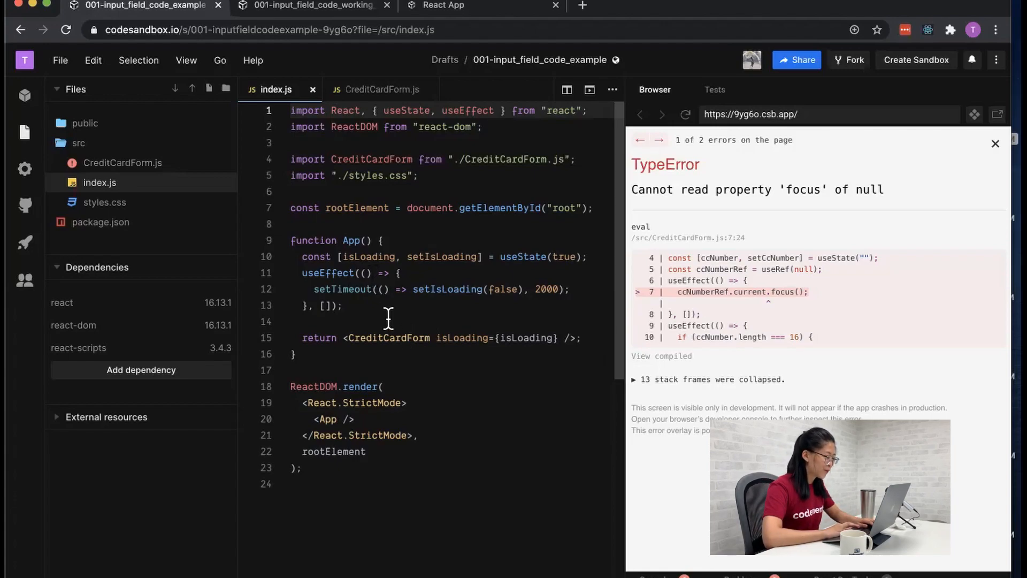
Open CreditCardForm.js and inspect the ccNumberRef useRef line and the ref={ccNumberRef} attribute
click(379, 89)
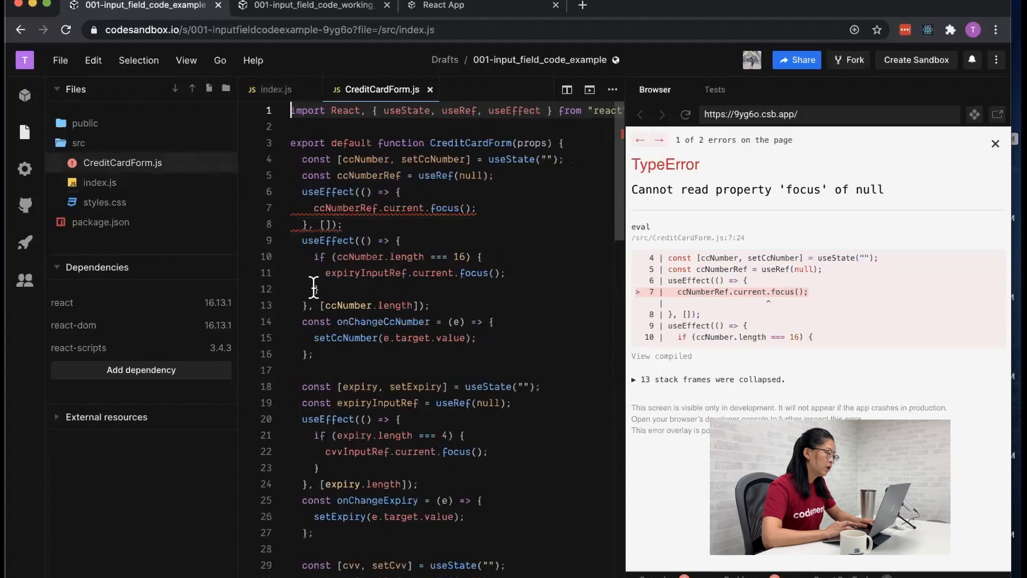
mouse_move(383, 322)
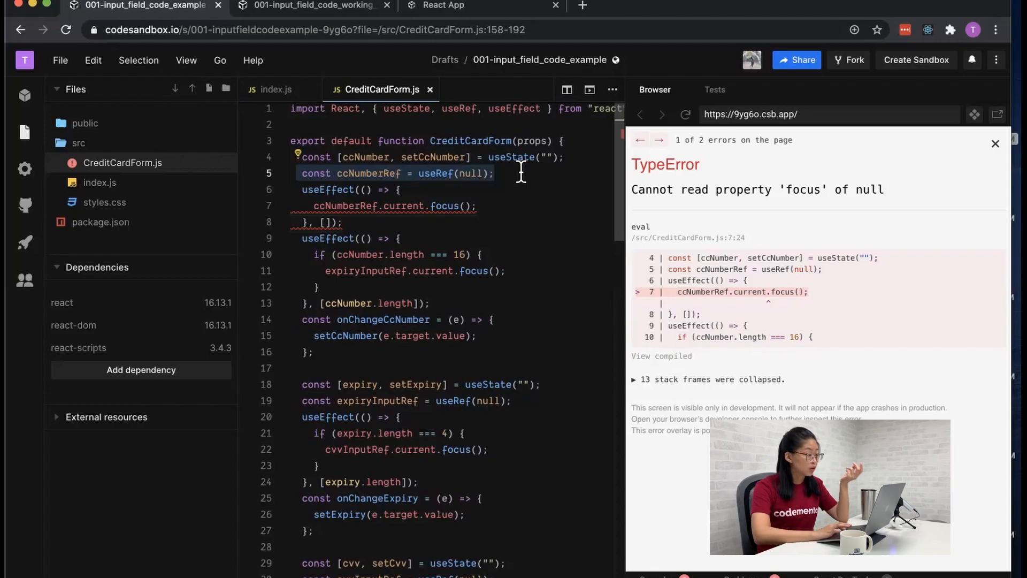
mouse_move(399, 184)
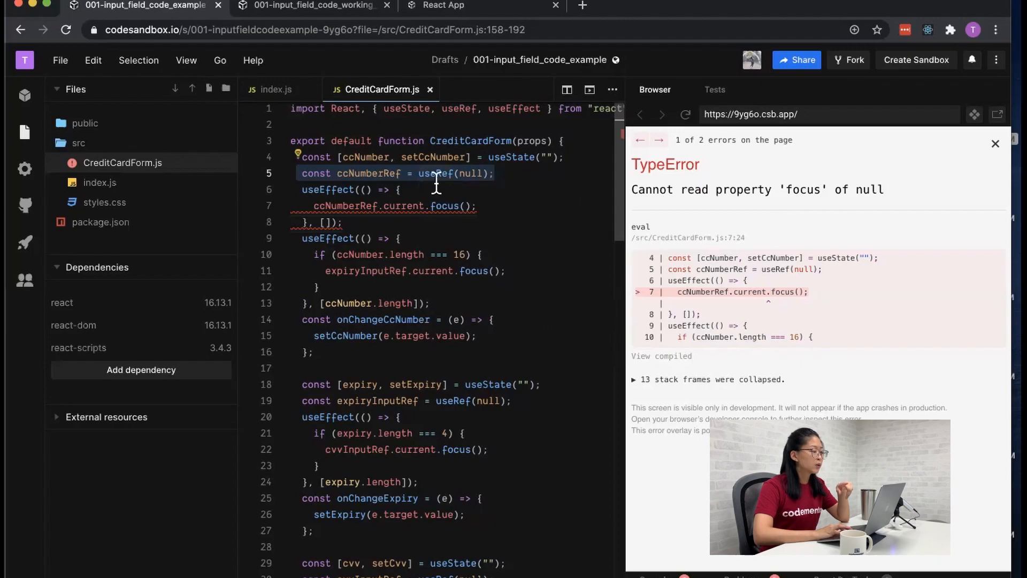
mouse_move(597, 241)
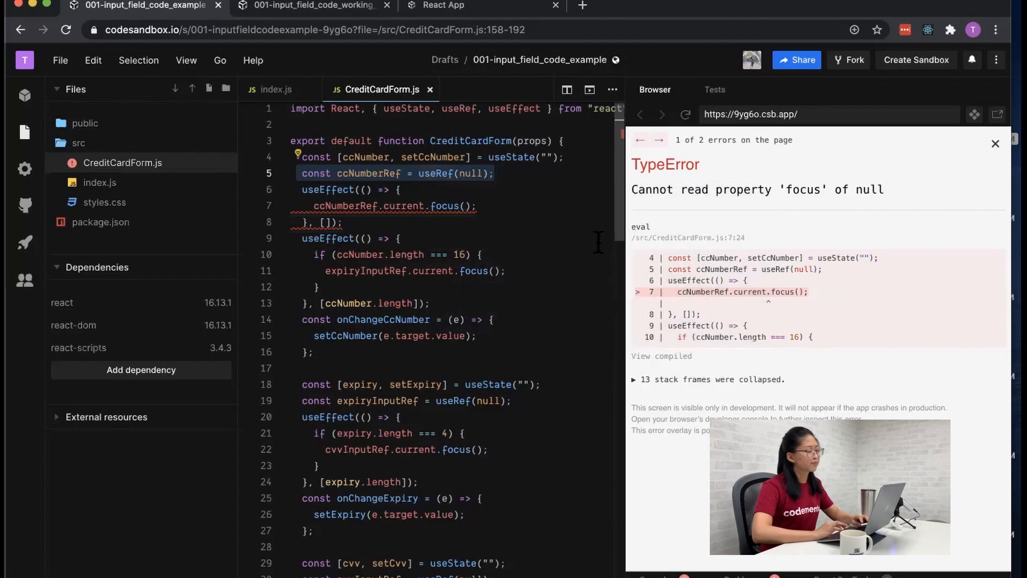
scroll(down, 3)
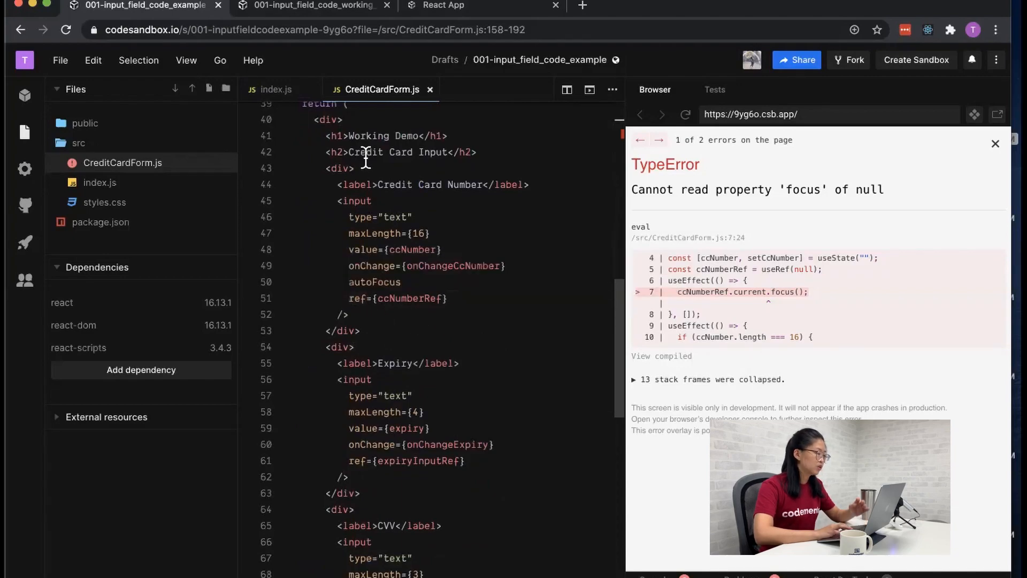
mouse_move(330, 331)
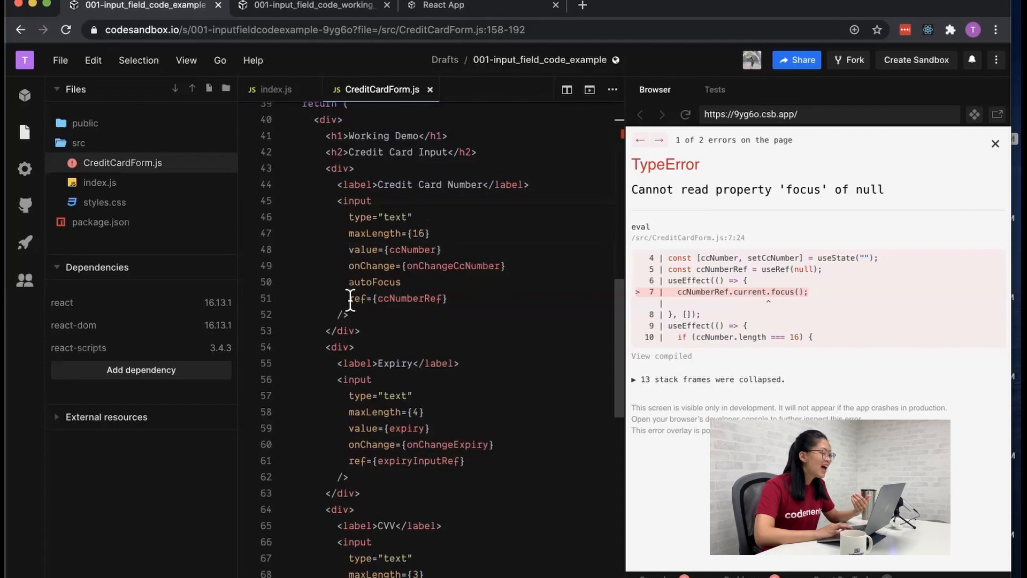
click(379, 298)
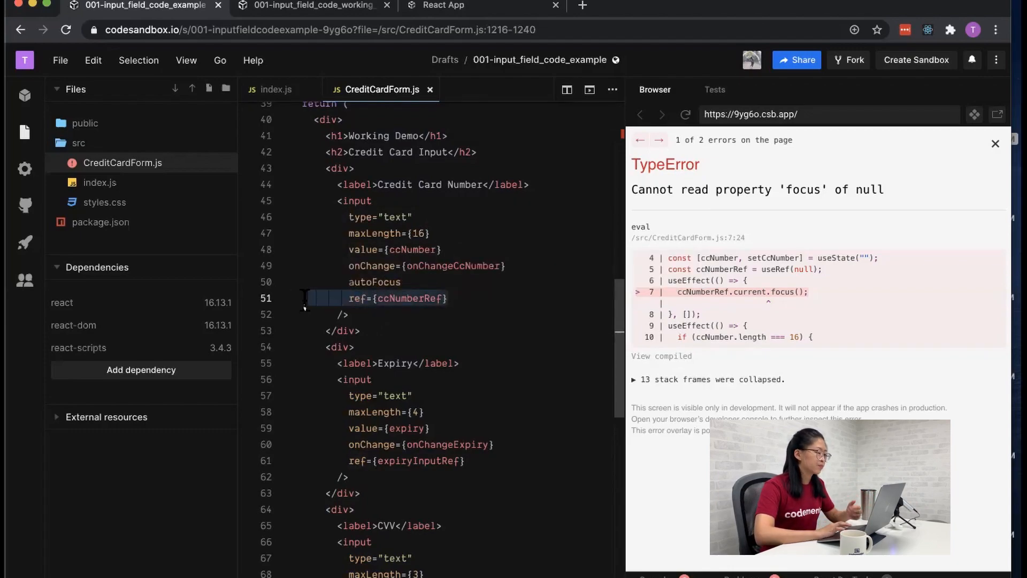
scroll(up, 3)
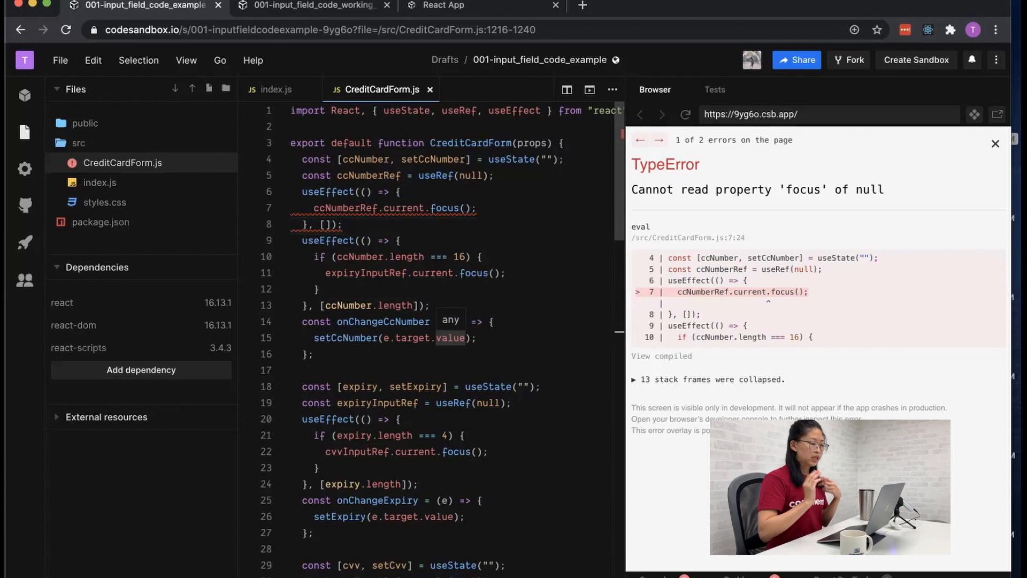
mouse_move(730, 308)
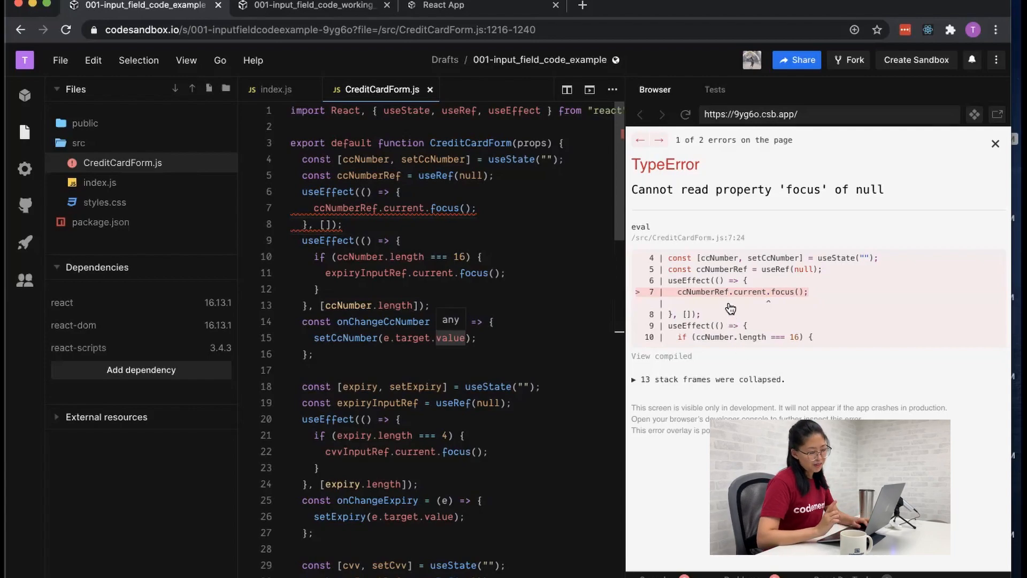
mouse_move(697, 234)
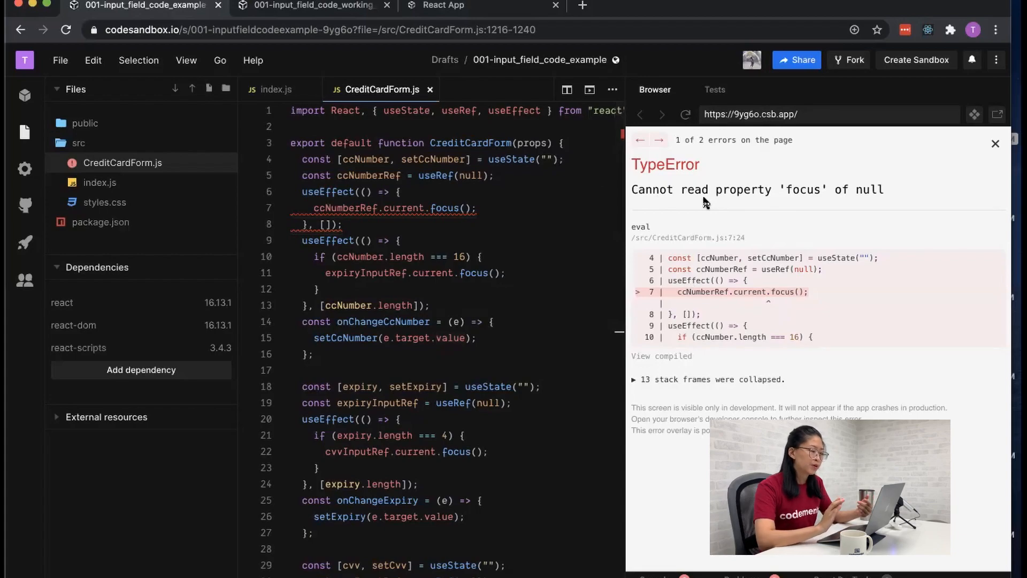
mouse_move(522, 228)
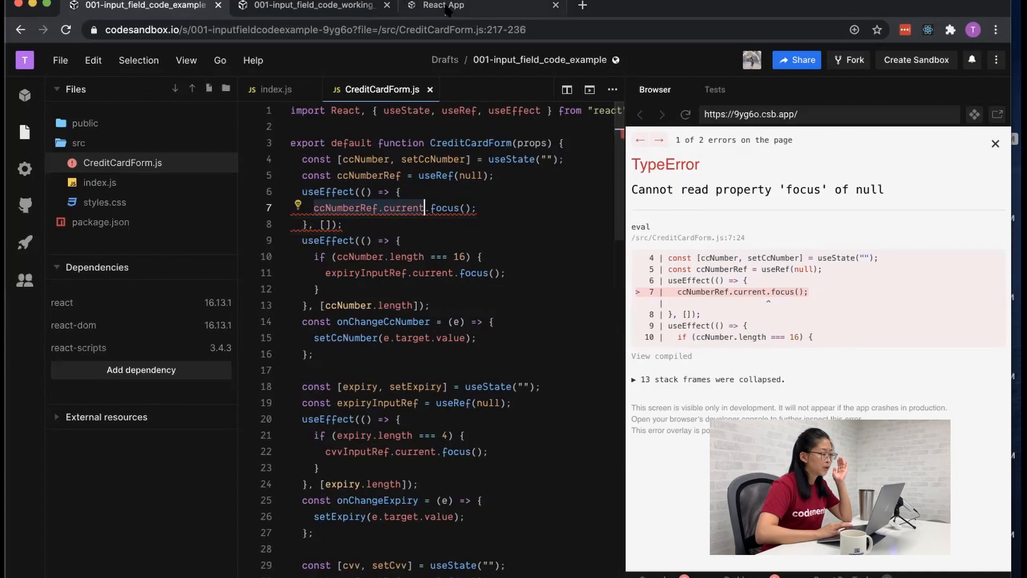
click(444, 5)
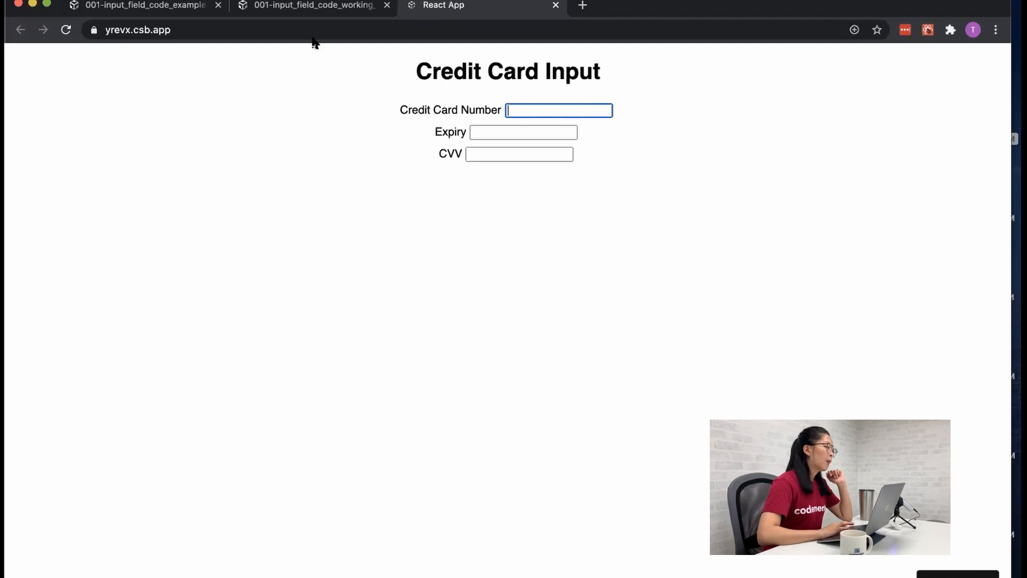
click(144, 5)
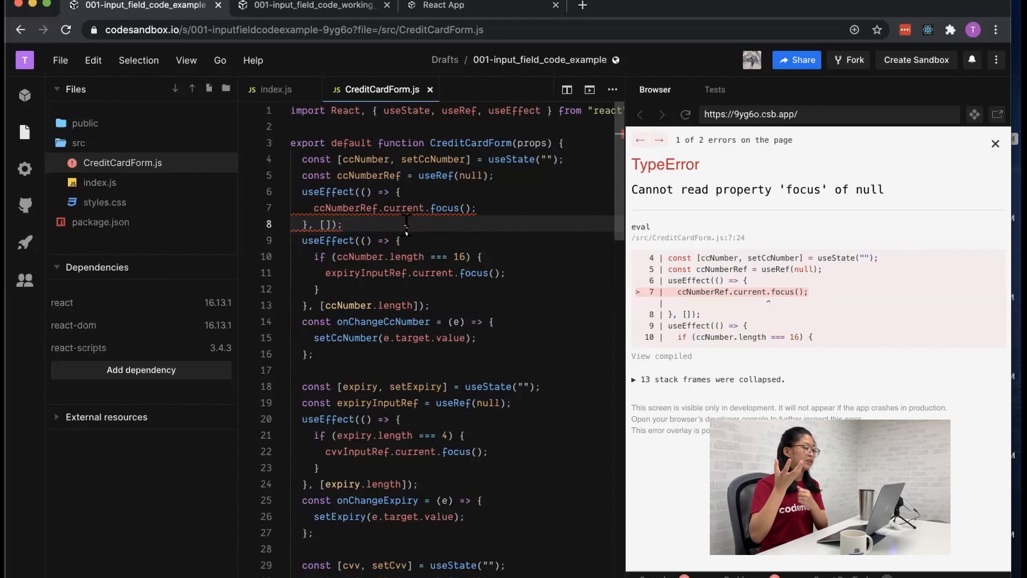
mouse_move(327, 240)
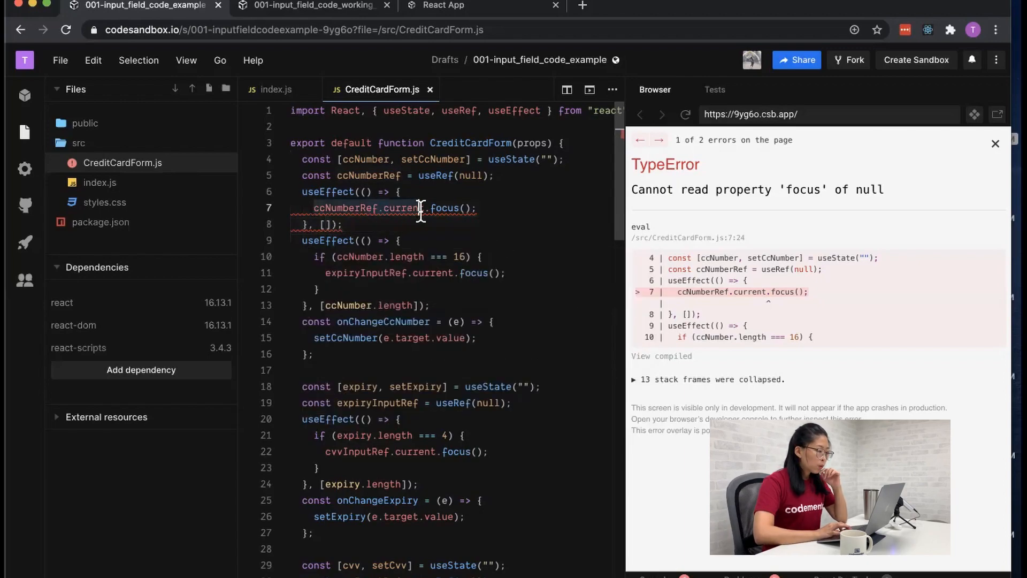
Change the focus effect to ccNumberRef.current && ccNumberRef.current.focus() with [props.isLoading] dependency
click(429, 208)
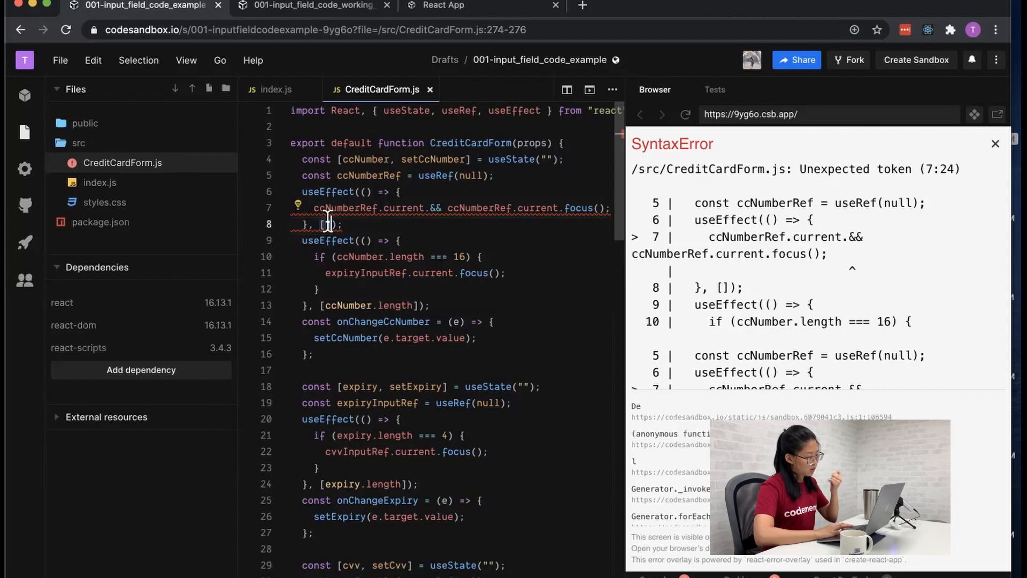
text(props.isLoading)
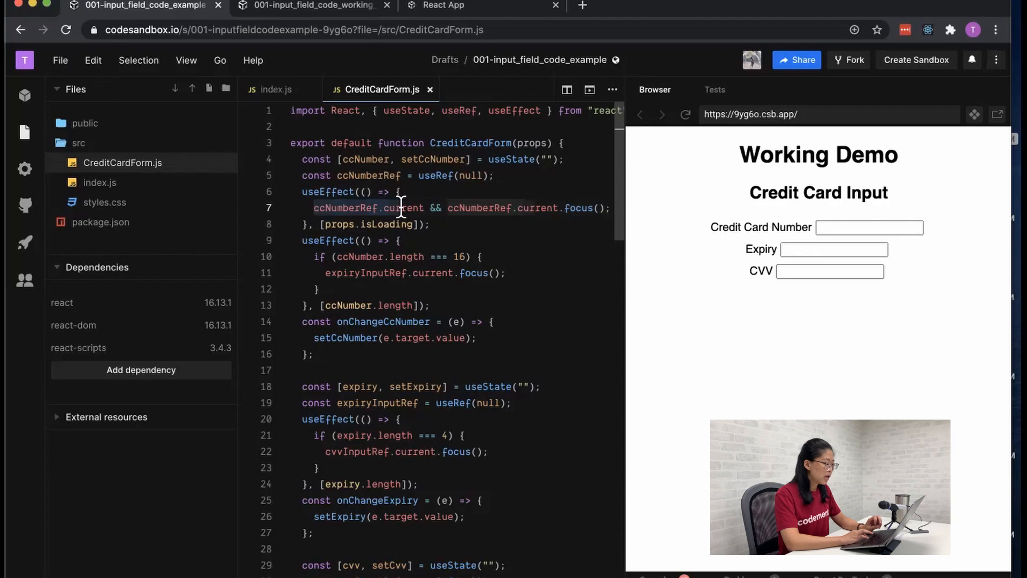
Reload the app preview several times to observe the form's loading state
click(686, 114)
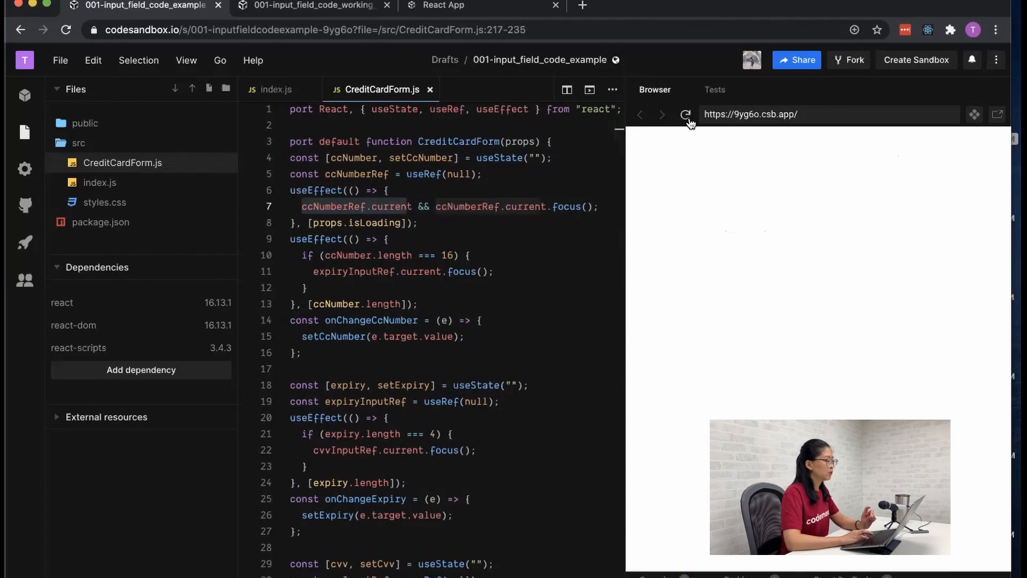
click(685, 114)
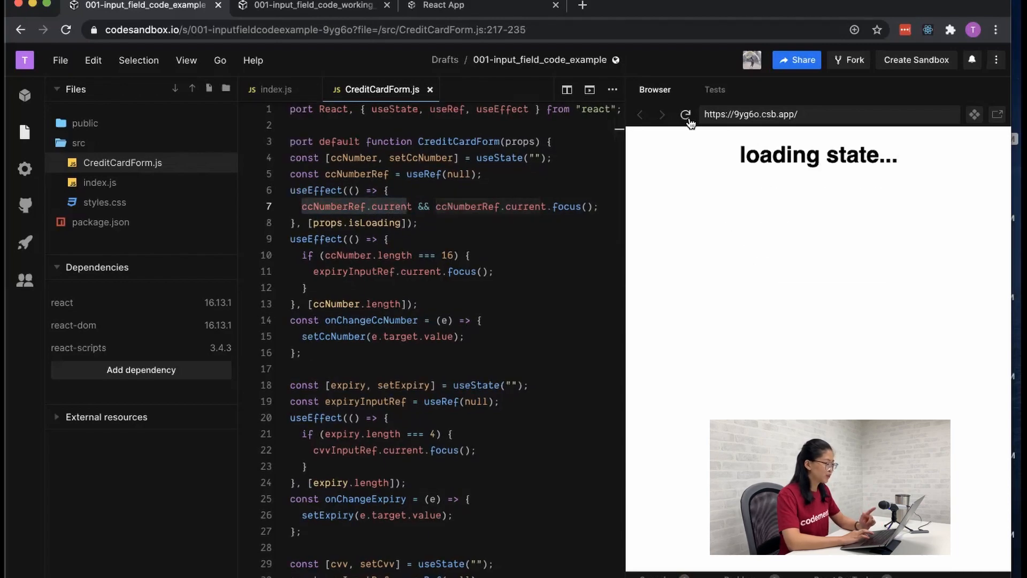
click(685, 114)
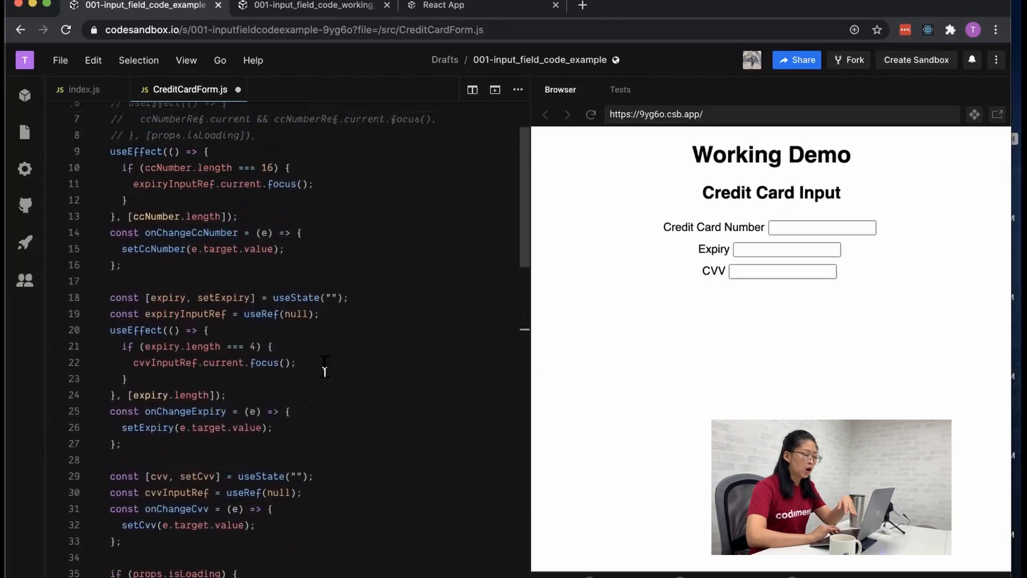
Add an autoFocus attribute to the Credit Card Number input after its onChange
scroll(up, 3)
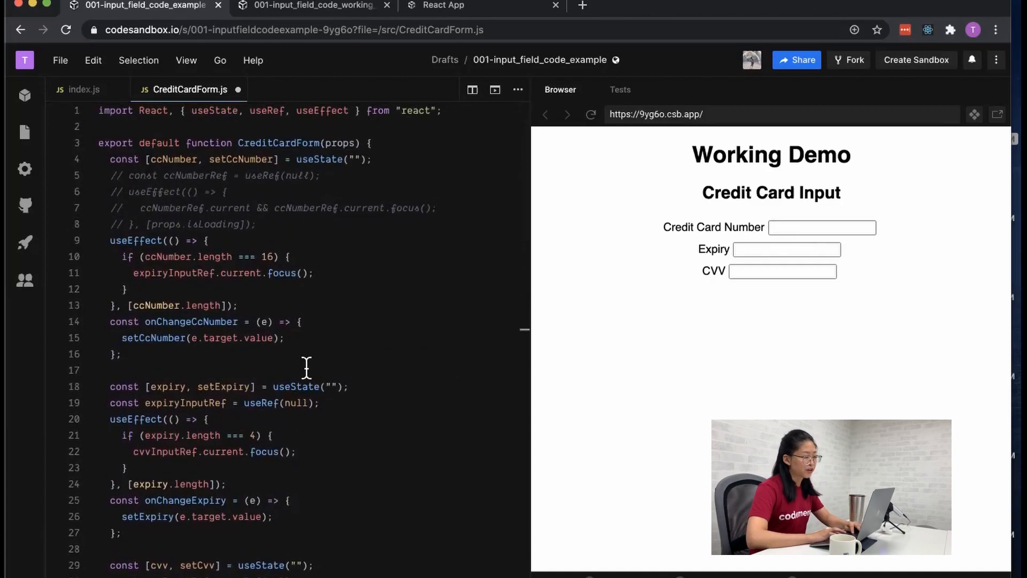
scroll(down, 3)
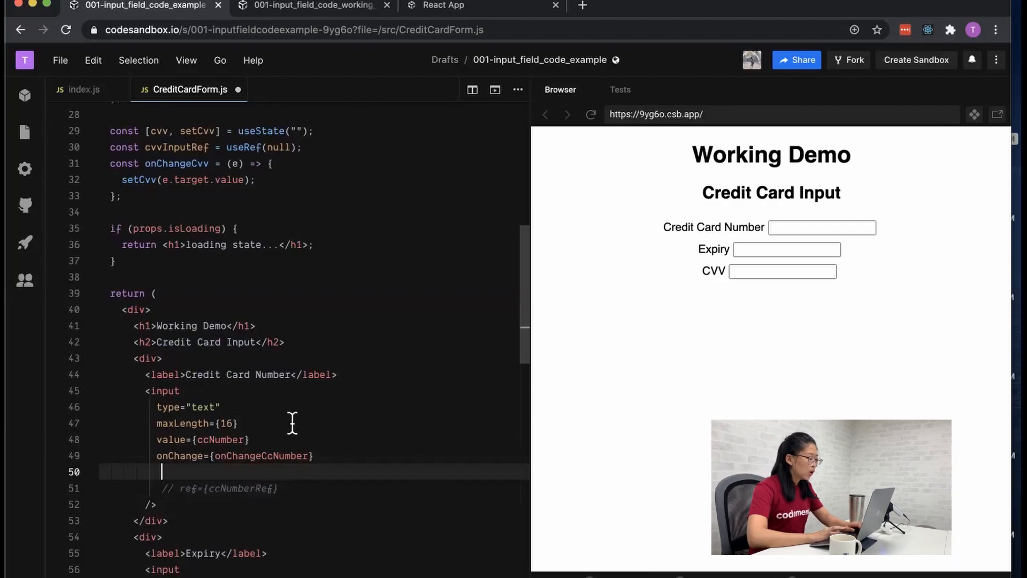
scroll(down, 3)
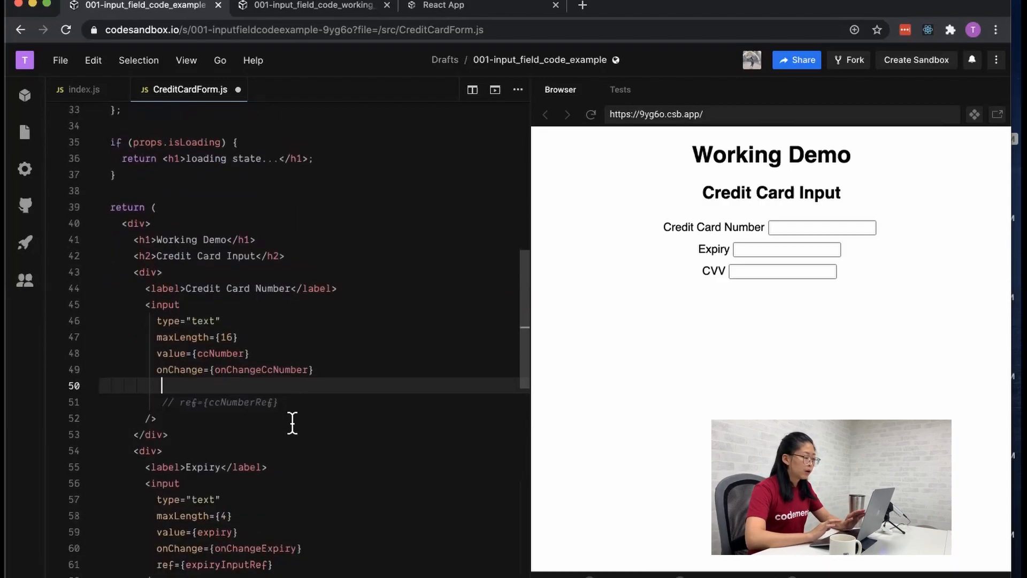
text(a)
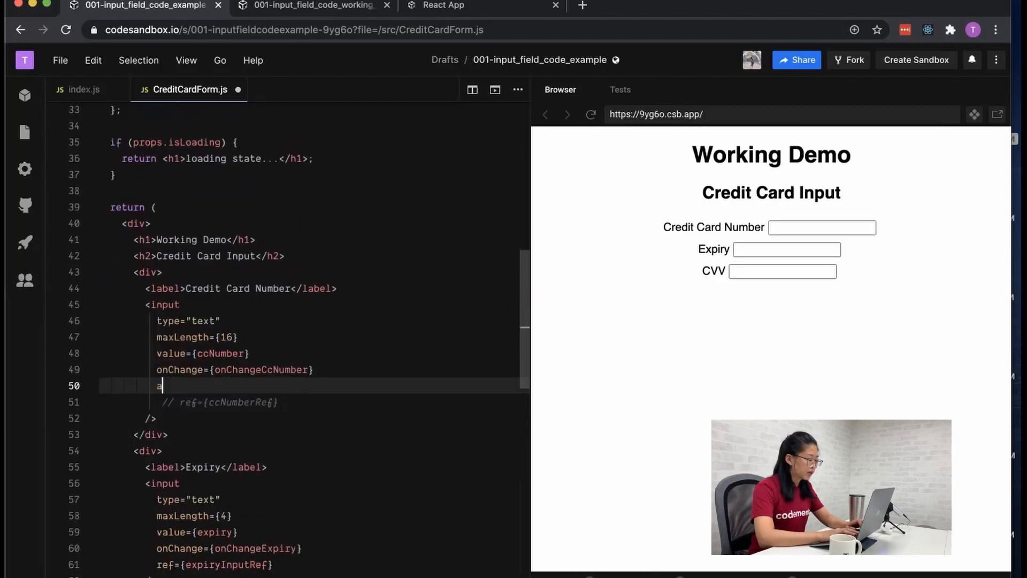
text(autoFocus)
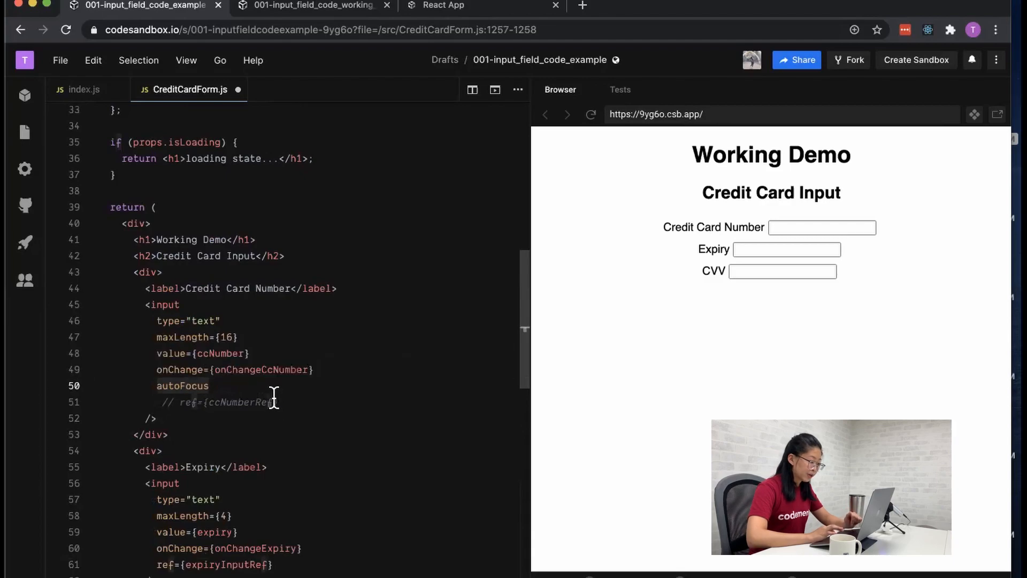
mouse_move(182, 386)
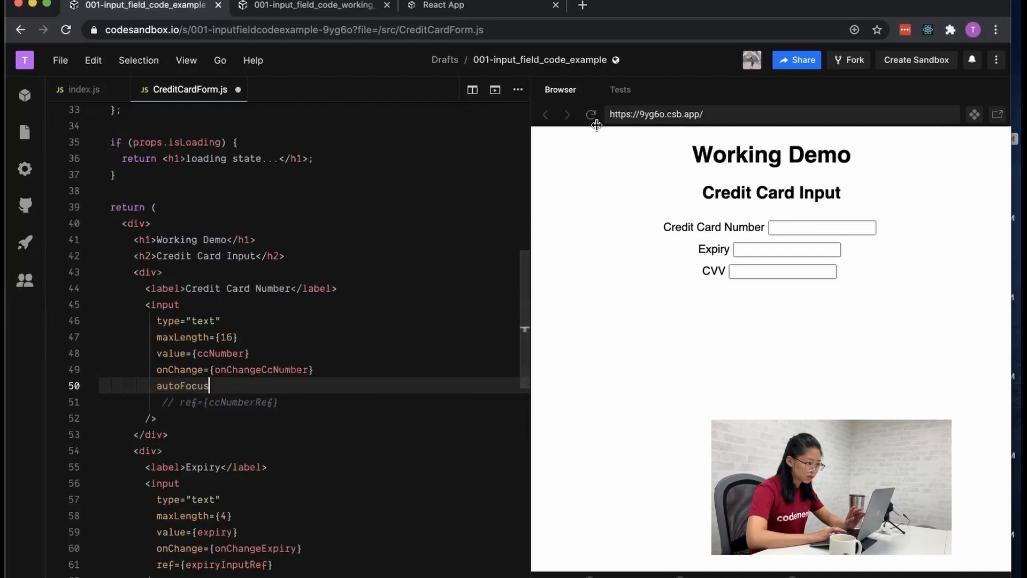
click(590, 114)
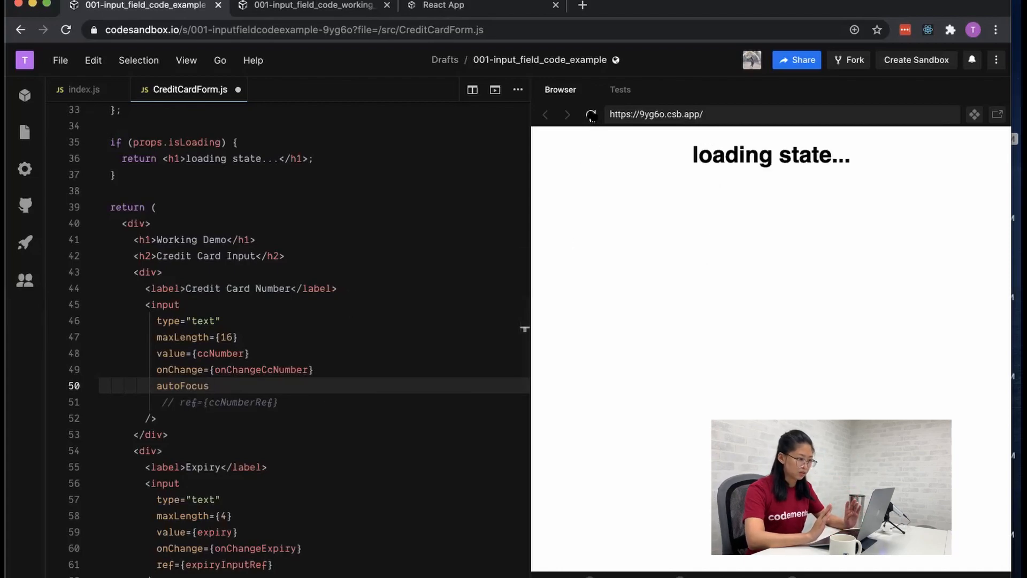
click(589, 114)
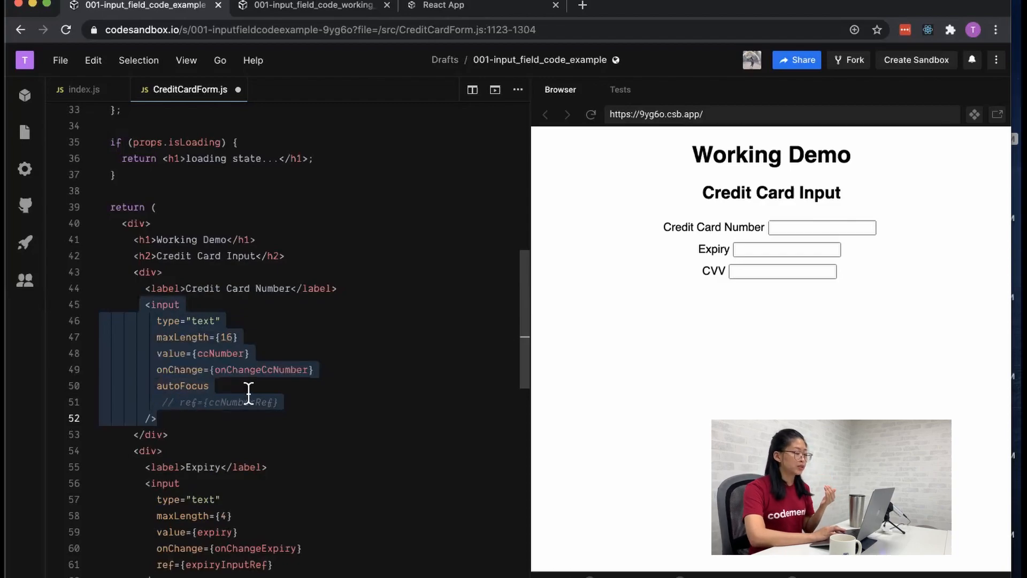
click(204, 402)
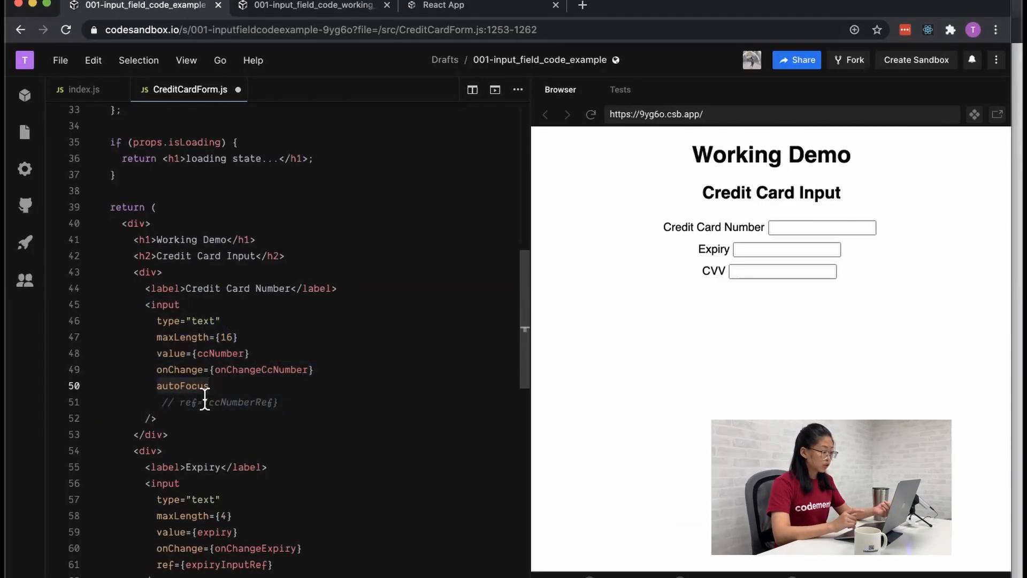